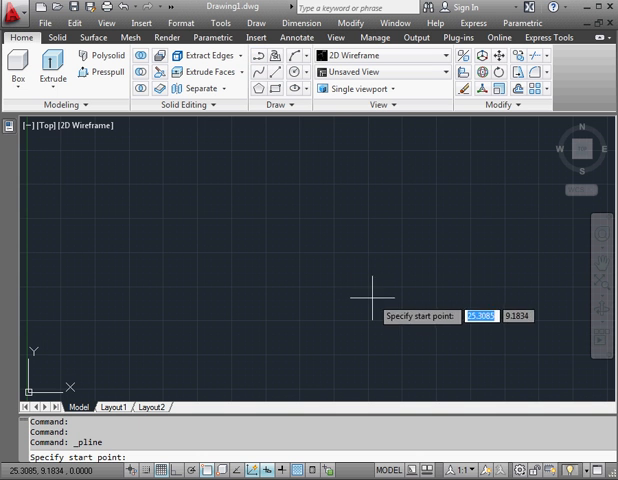
mouse_move(470, 355)
type("2")
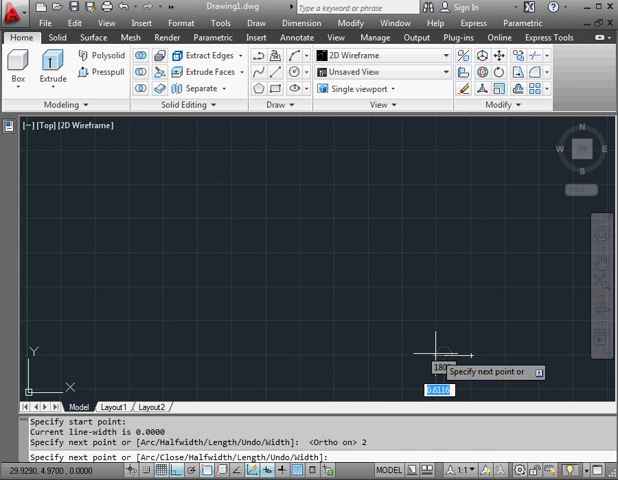
mouse_move(435, 350)
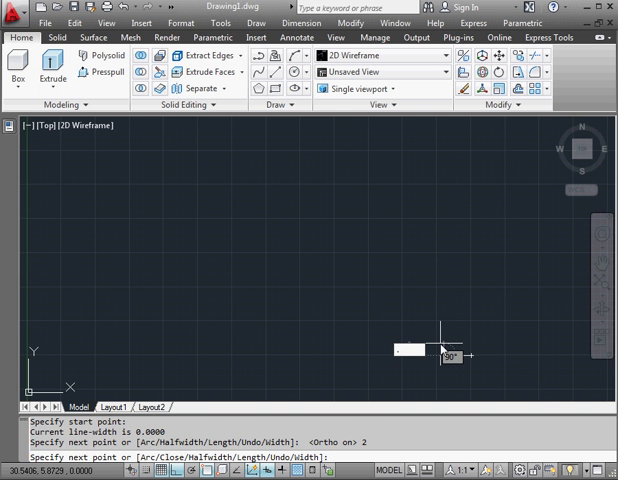
Draw the small bracket polyline with segments 2, 4, 1.5, .5 and 2, then close it
type(".5")
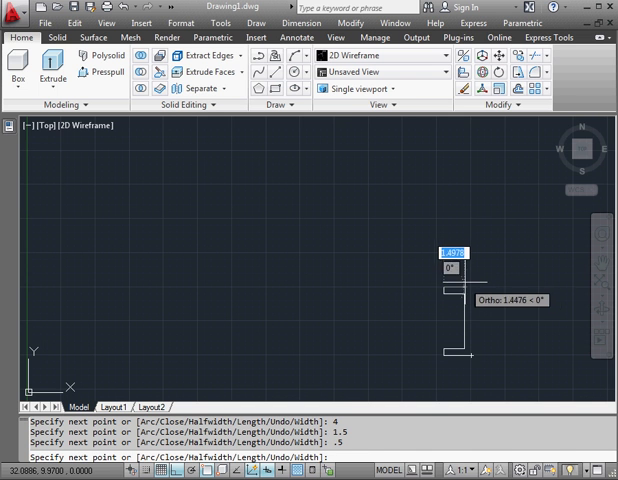
type("2")
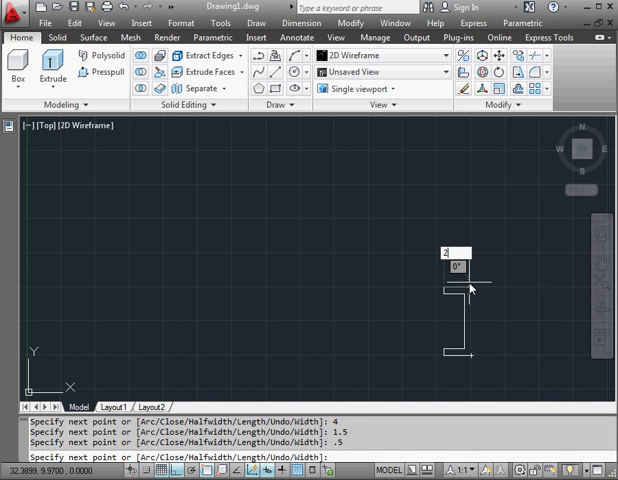
right_click(470, 290)
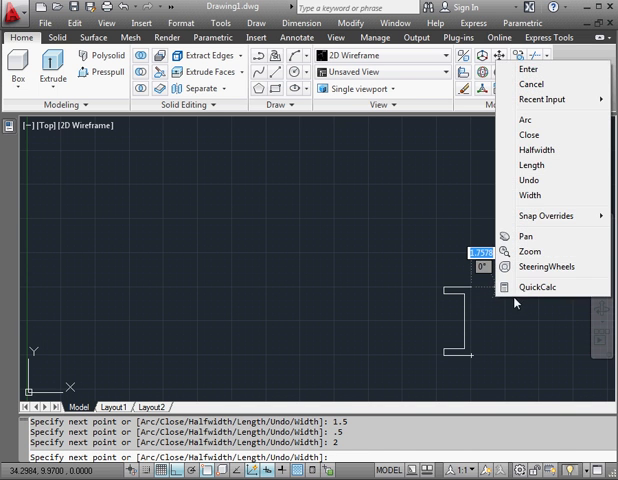
left_click(531, 135)
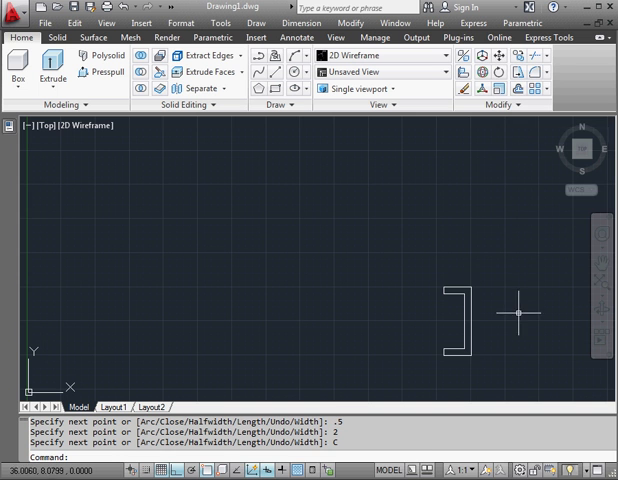
mouse_move(483, 313)
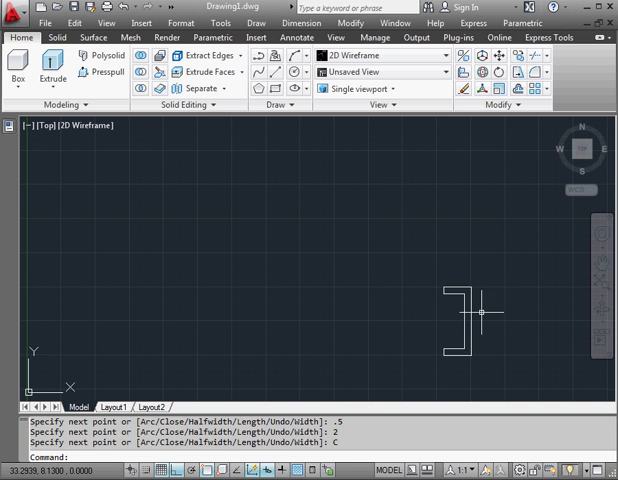
mouse_move(510, 295)
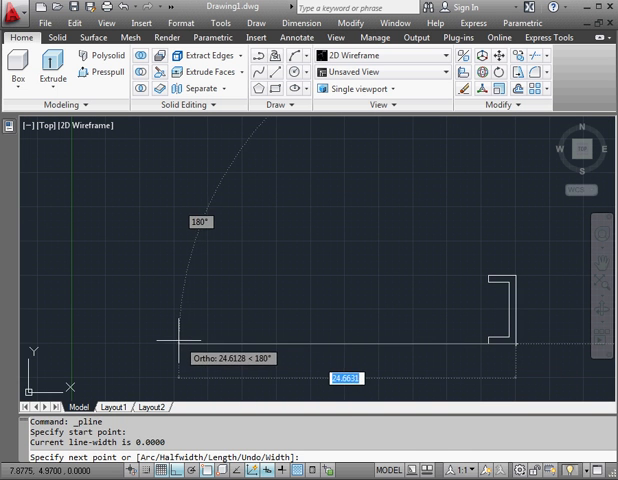
Draw the large bracket polyline with 25, 1 and 8 segments and an arc top
type("25")
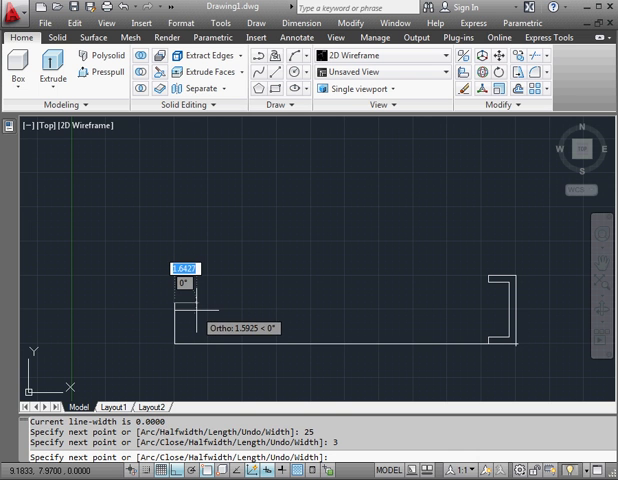
type("1.5")
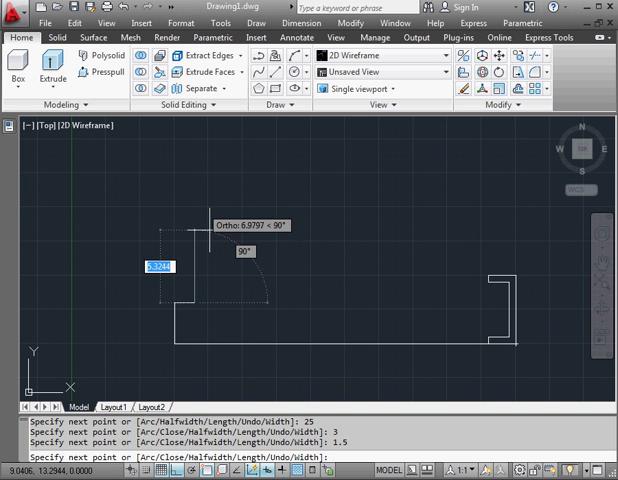
type("8")
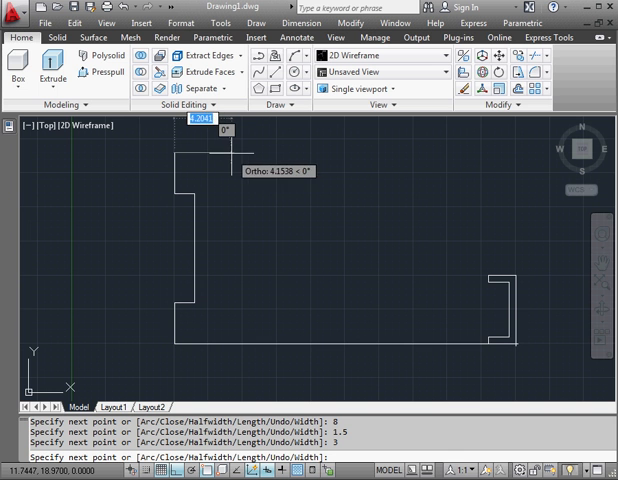
left_click(229, 165)
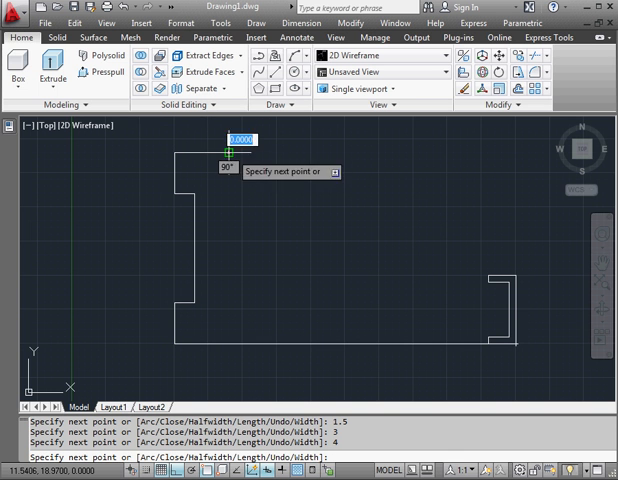
mouse_move(188, 273)
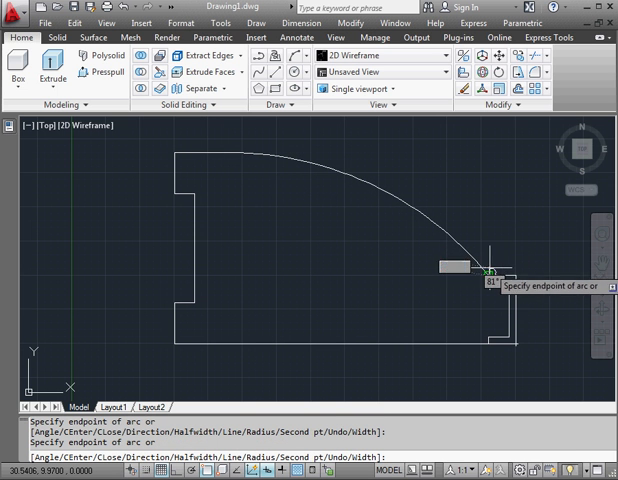
right_click(485, 270)
type("L")
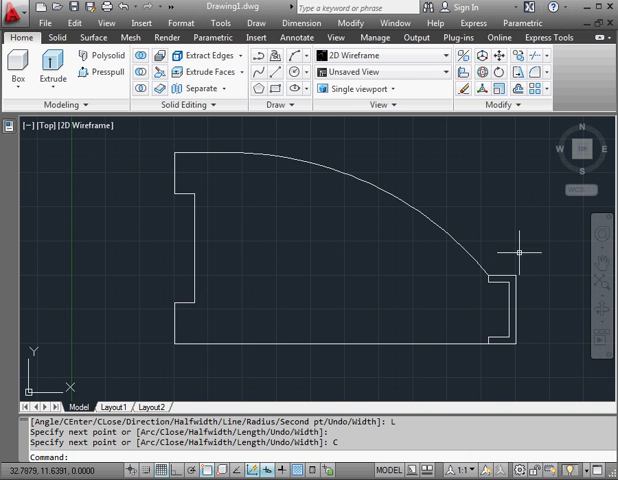
mouse_move(492, 288)
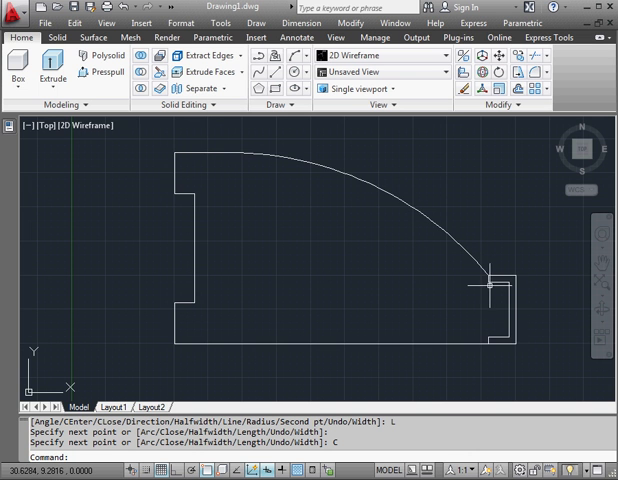
mouse_move(382, 263)
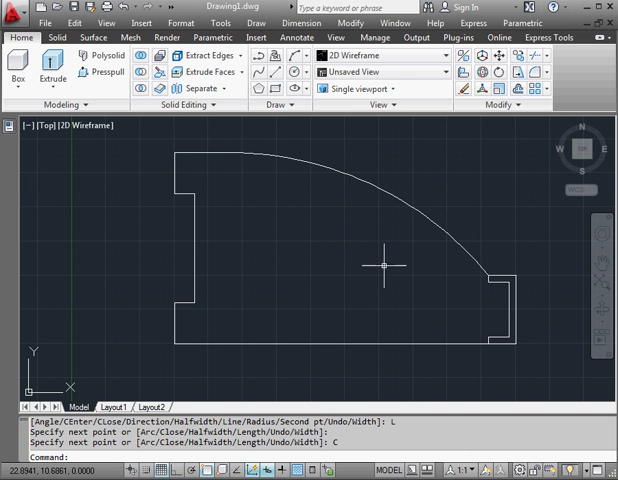
Draw a closed stepped notch polyline (.5, 2, .5) at the profile's top-left corner
scroll("up", 3)
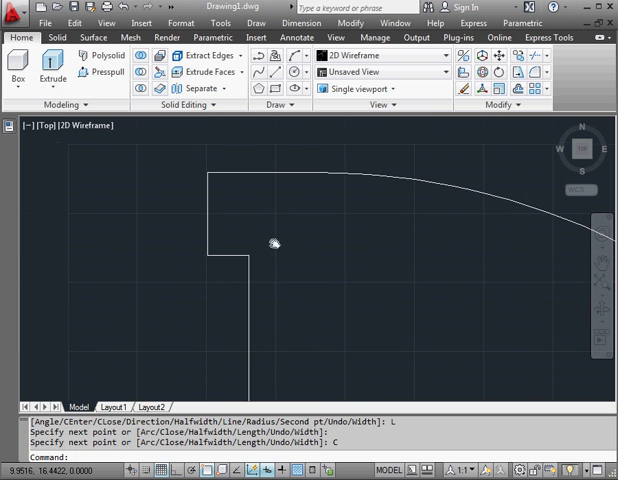
left_click(261, 56)
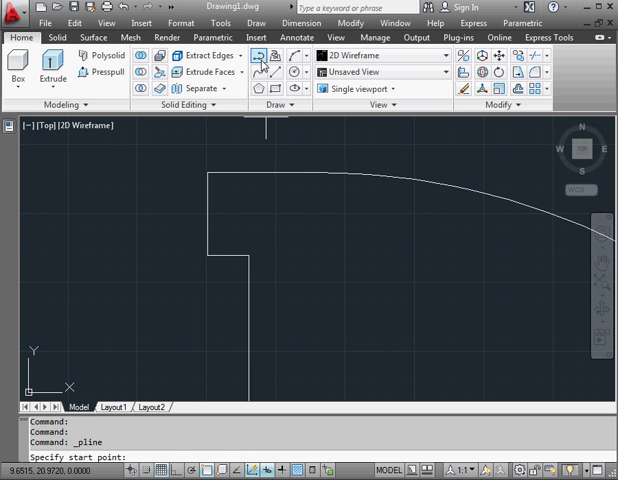
left_click(197, 268)
type(".5")
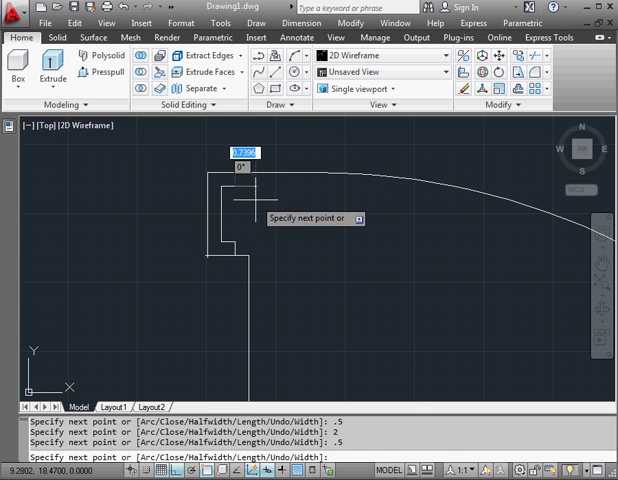
mouse_move(250, 165)
type(".5")
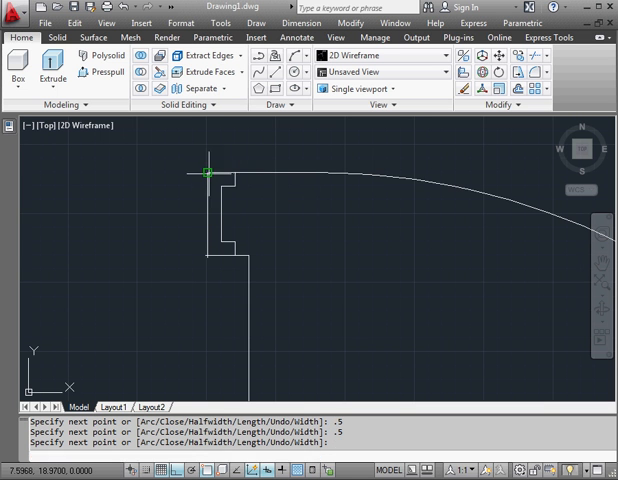
right_click(208, 175)
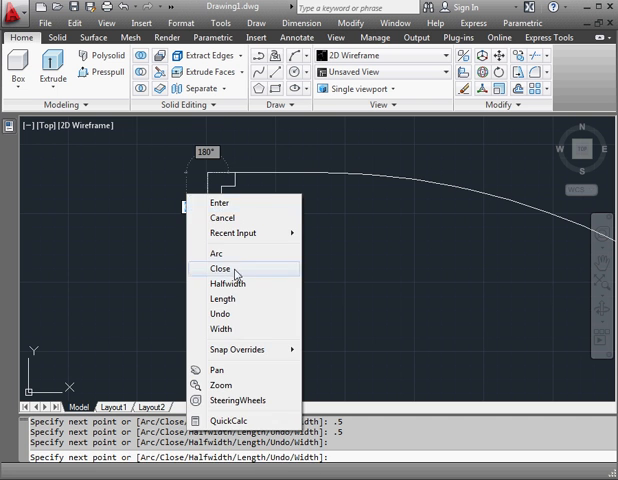
left_click(231, 269)
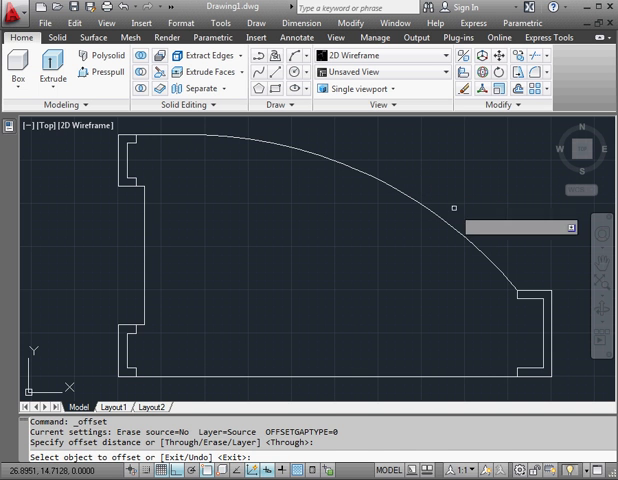
Offset the large bracket profile inward to form a parallel inner outline
left_click(512, 300)
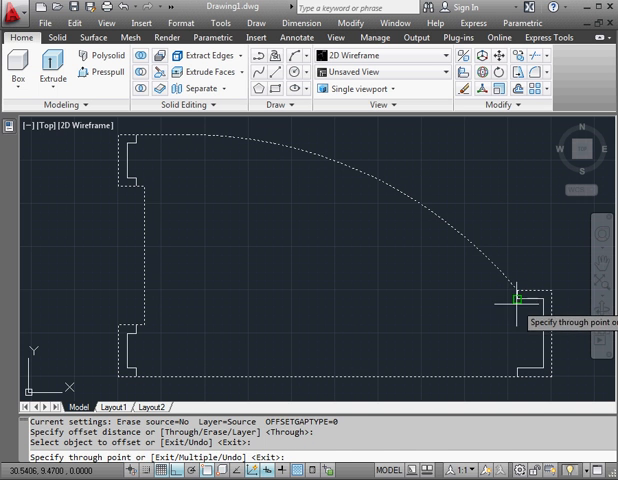
left_click(514, 298)
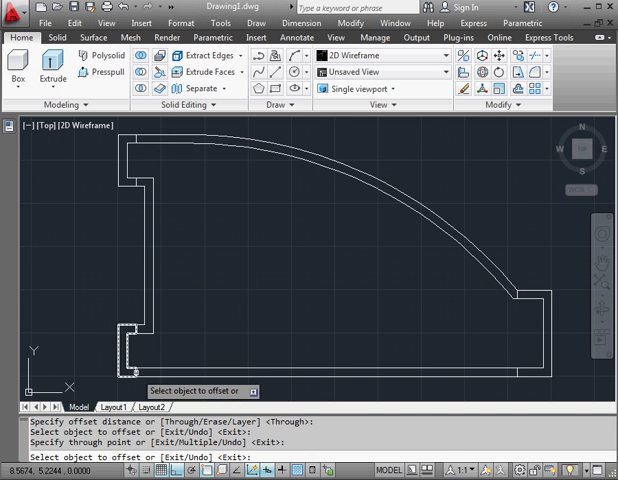
mouse_move(495, 264)
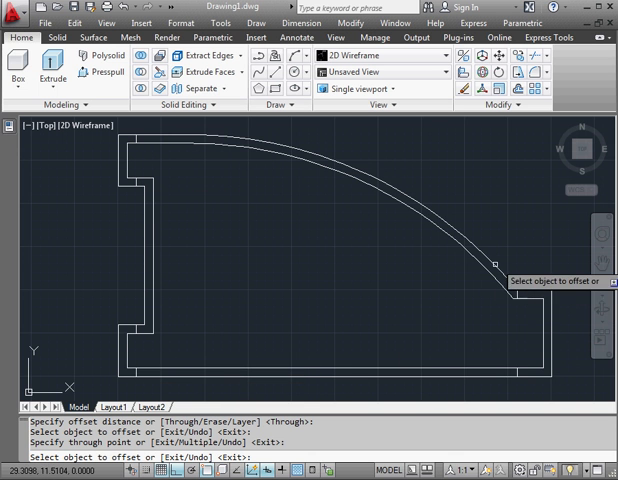
mouse_move(480, 305)
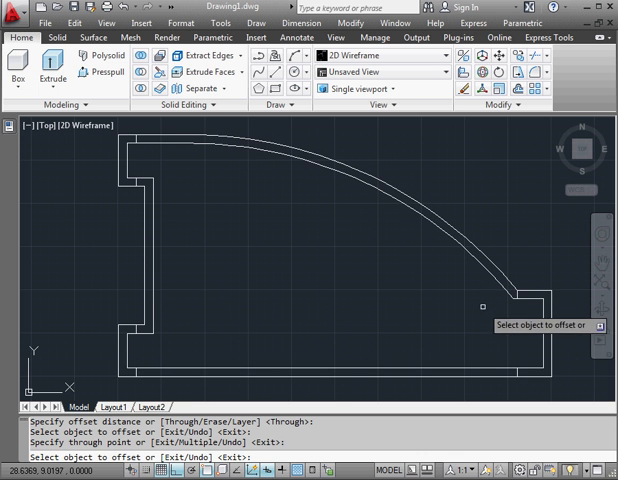
mouse_move(535, 277)
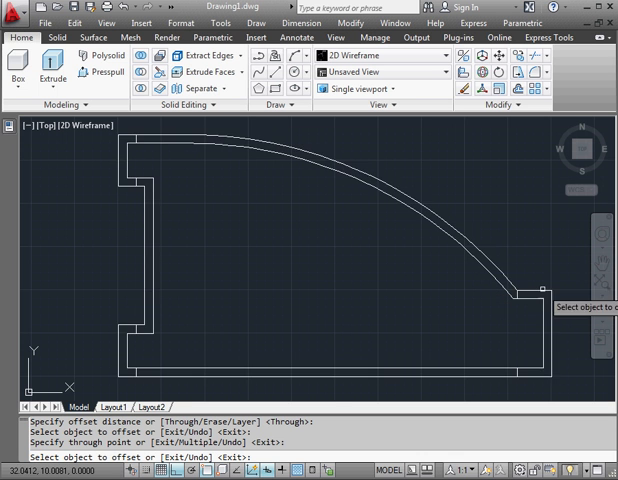
left_click(555, 290)
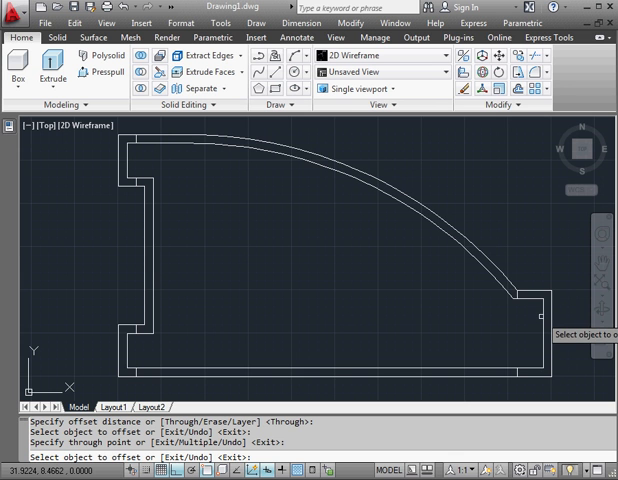
mouse_move(530, 320)
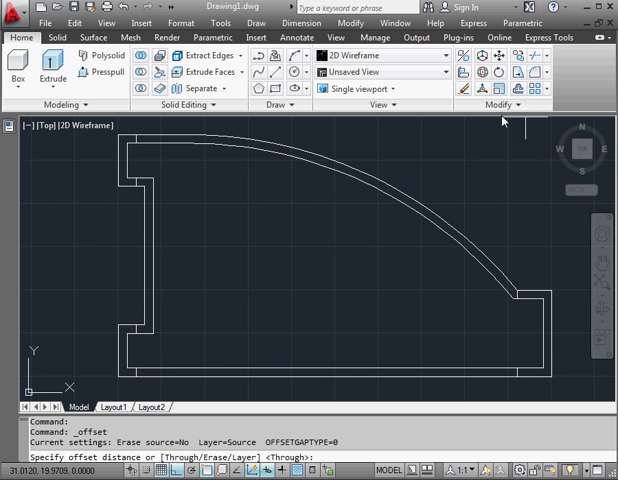
mouse_move(488, 170)
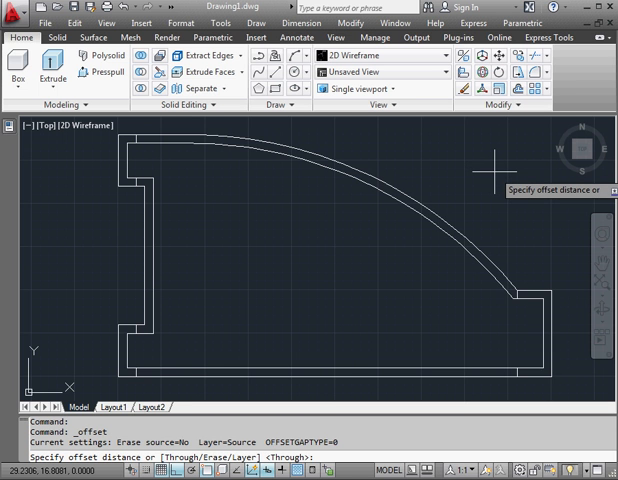
Offset inward by 0.25 for another outline, then by 2 for the inner arched profile
type(".25")
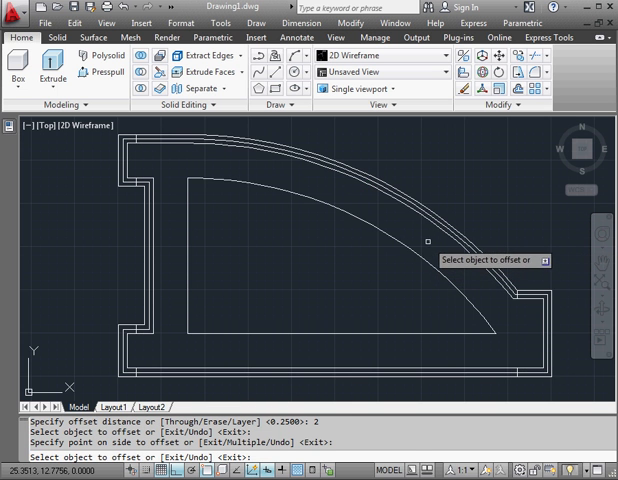
mouse_move(112, 222)
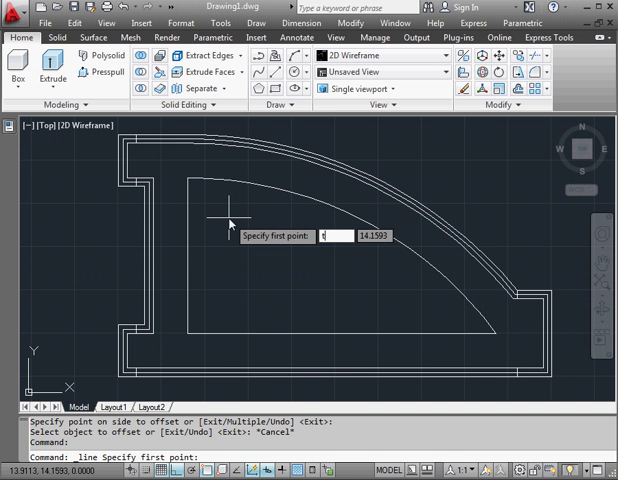
Track 2 units from the bracket's top-left corner to start the left center line
type("tk")
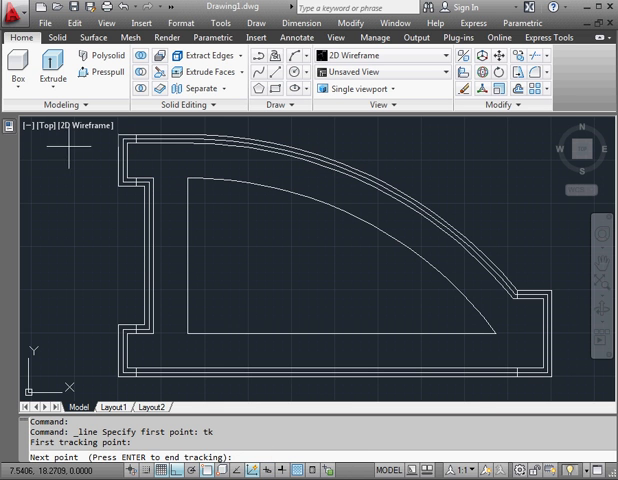
mouse_move(103, 183)
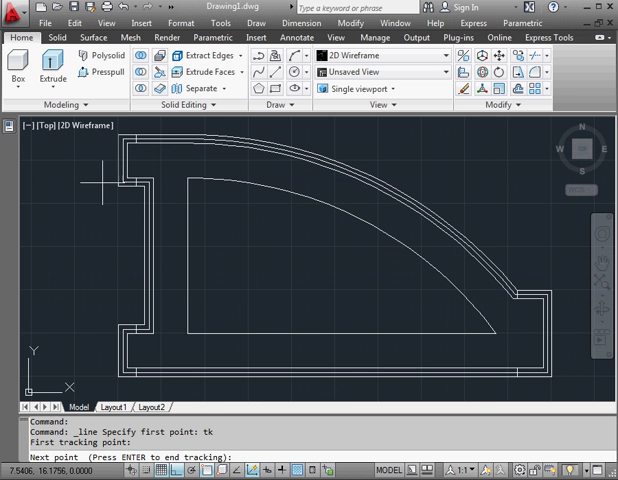
mouse_move(104, 180)
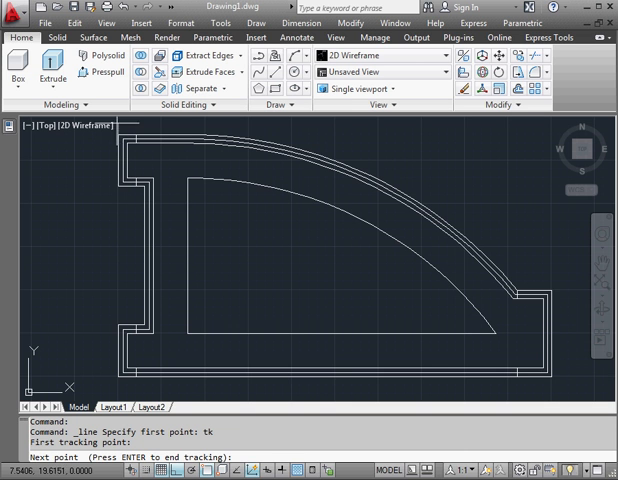
mouse_move(106, 196)
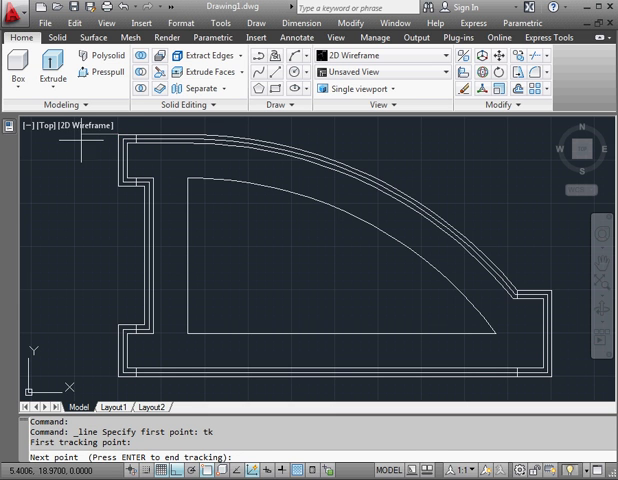
mouse_move(85, 140)
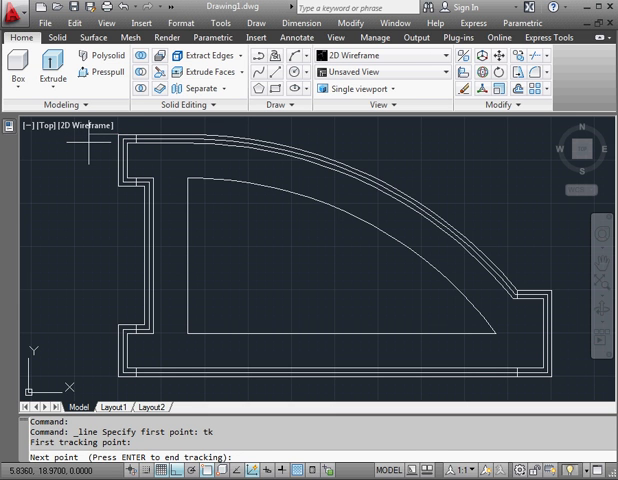
type("2")
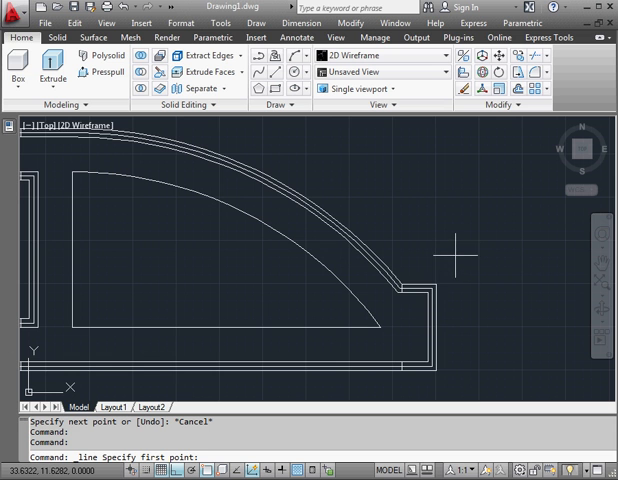
mouse_move(435, 270)
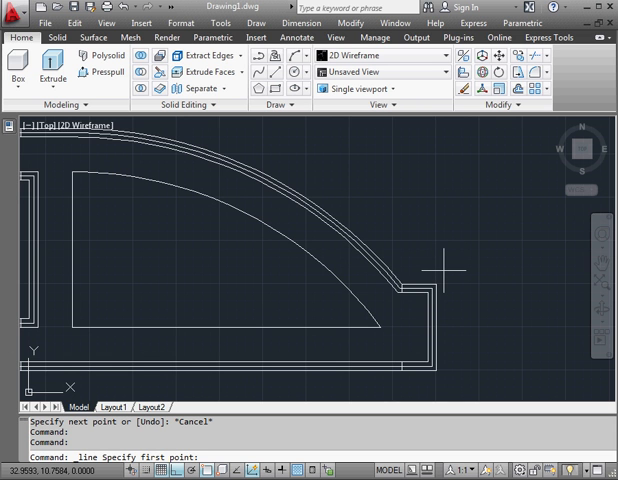
Draw a vertical center line tracked 3 units right of the bracket's right edge
type("tk")
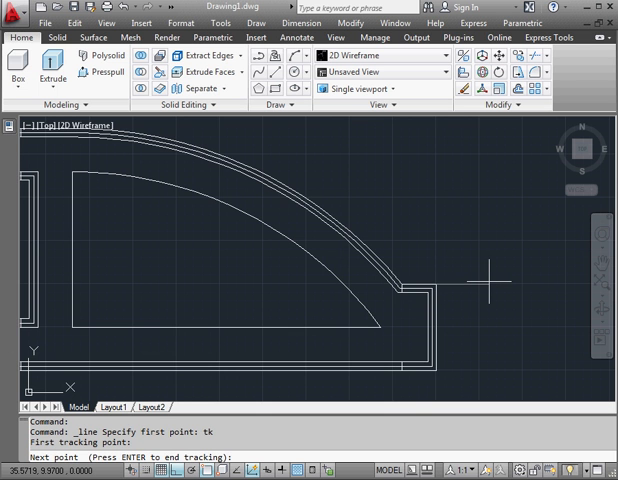
type("3")
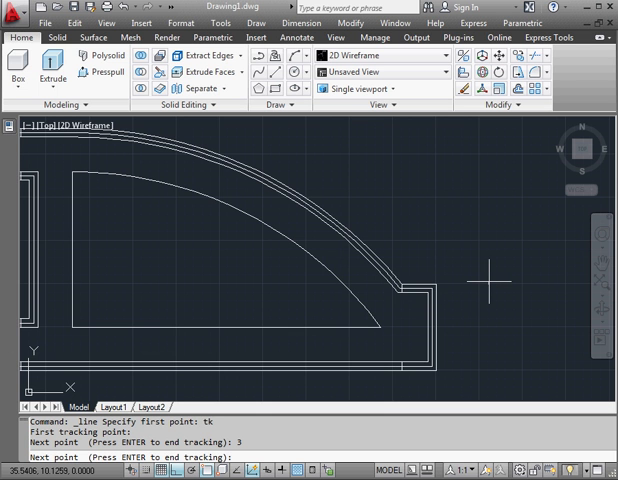
mouse_move(497, 360)
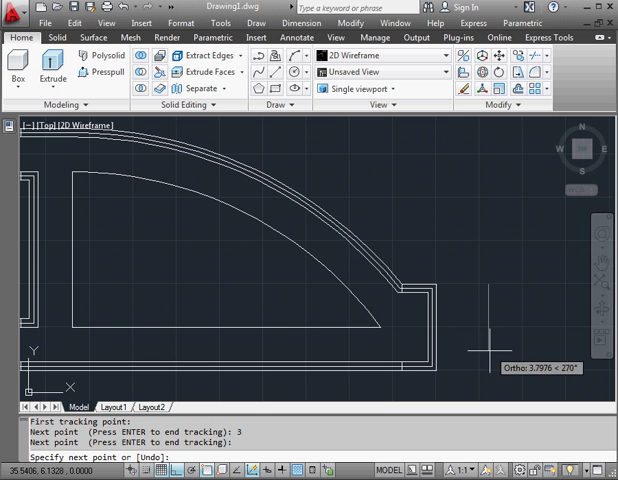
mouse_move(525, 355)
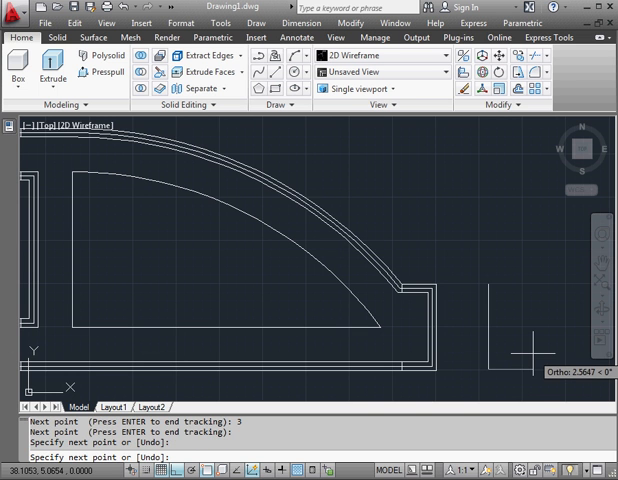
key("Escape")
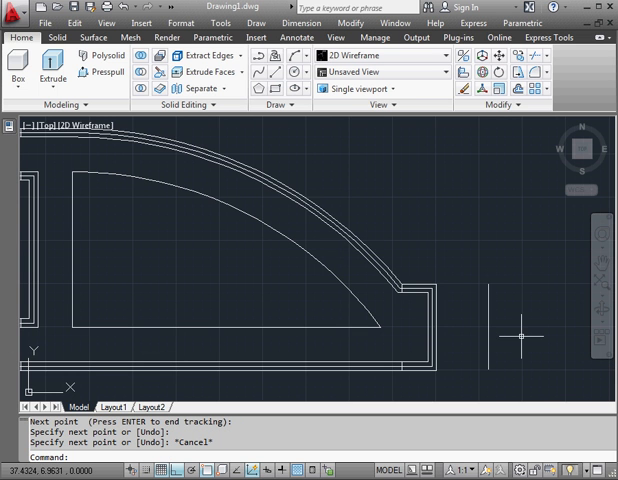
mouse_move(283, 289)
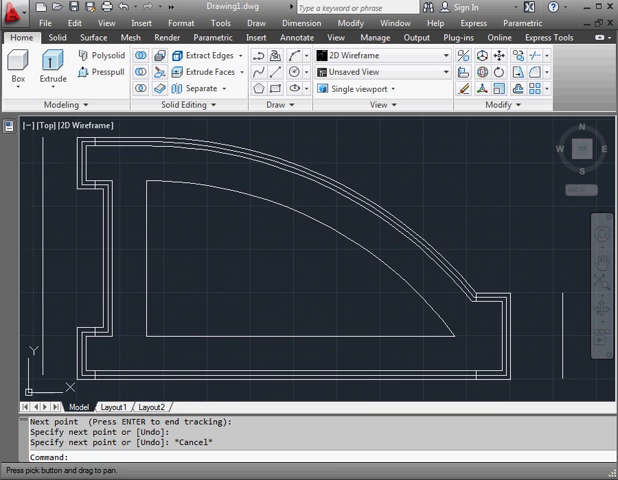
mouse_move(471, 233)
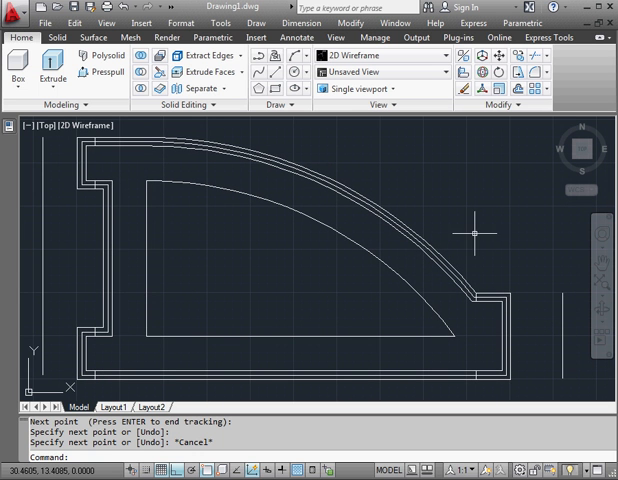
mouse_move(458, 227)
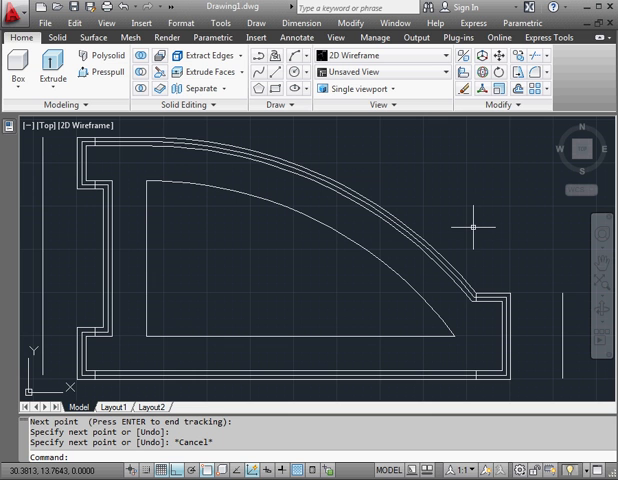
mouse_move(477, 228)
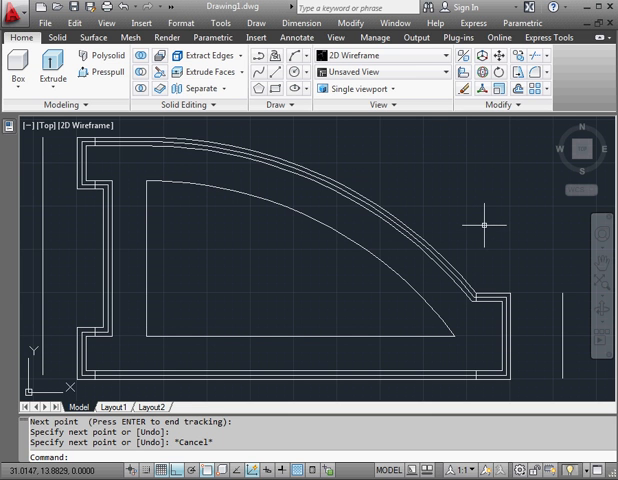
mouse_move(471, 216)
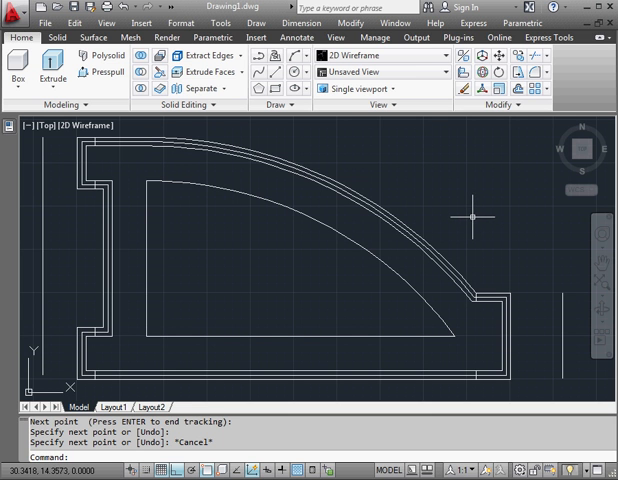